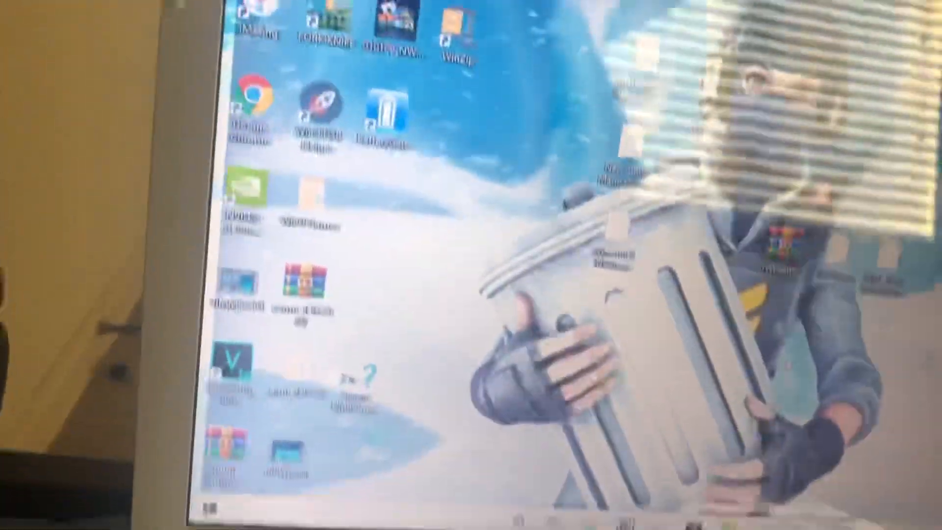
Launch Adobe Premiere Pro CS6 from the desktop shortcut to reach its welcome screen
left_click(159, 517)
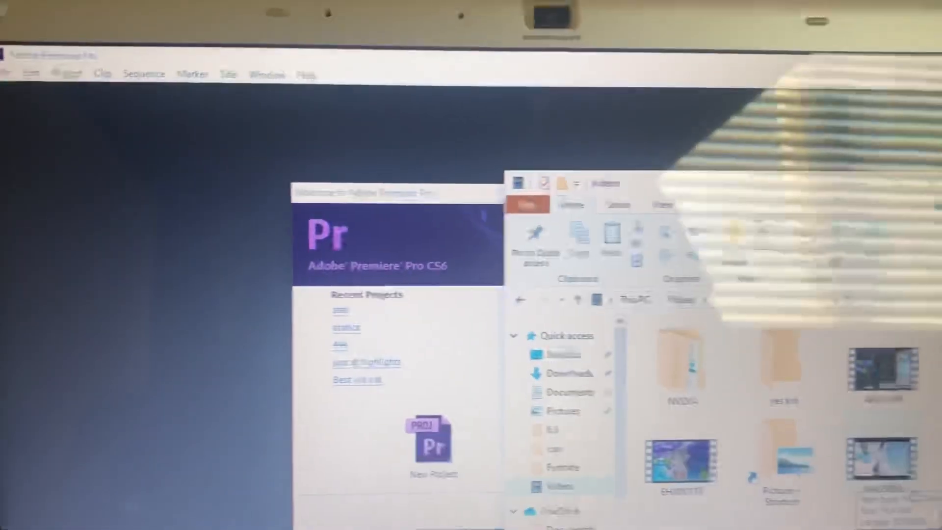
Create a new Premiere Pro project named 'for youtube'
left_click(432, 439)
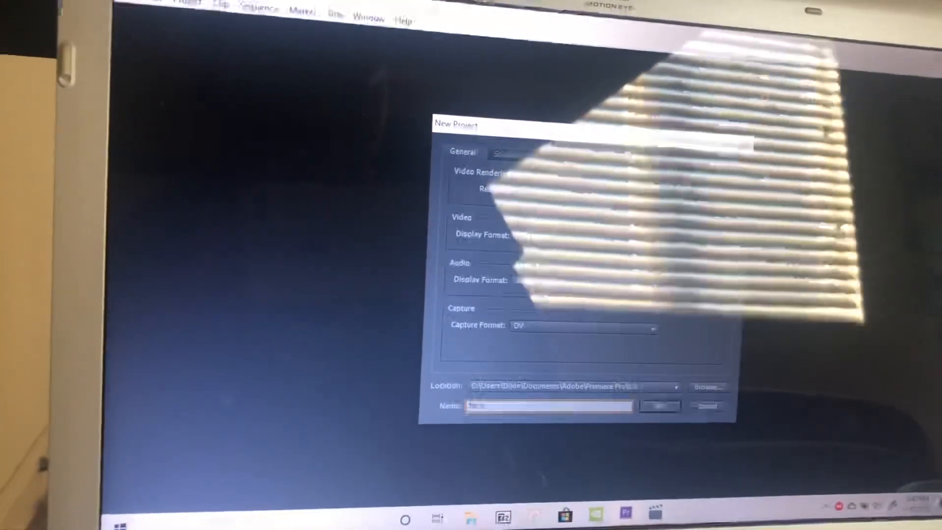
type("for youtube")
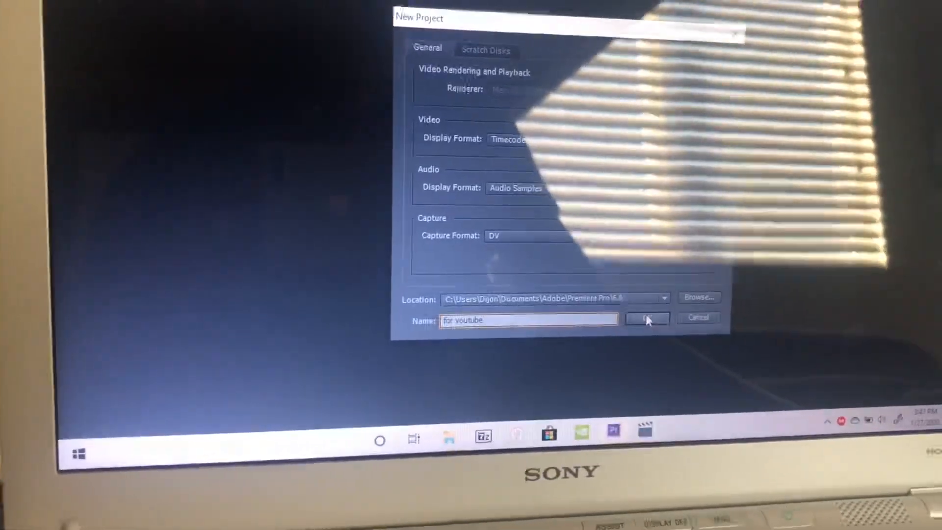
left_click(646, 319)
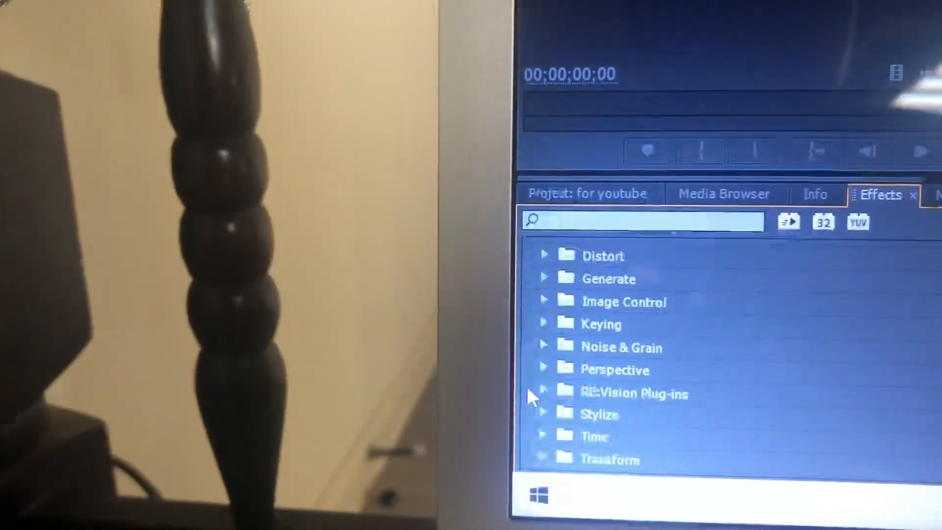
Expand the RE:Vision Plug-ins effects folder and play the gameplay sequence in the Program monitor
left_click(543, 392)
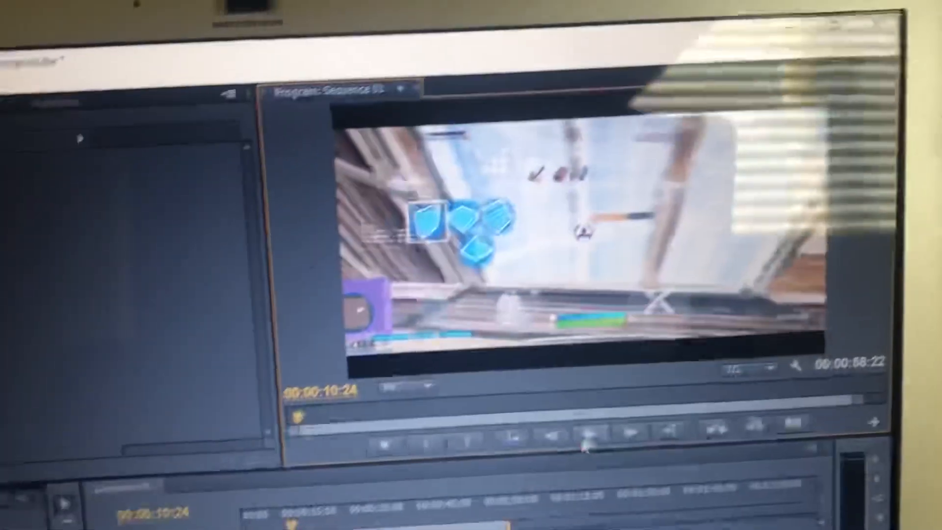
left_click(370, 79)
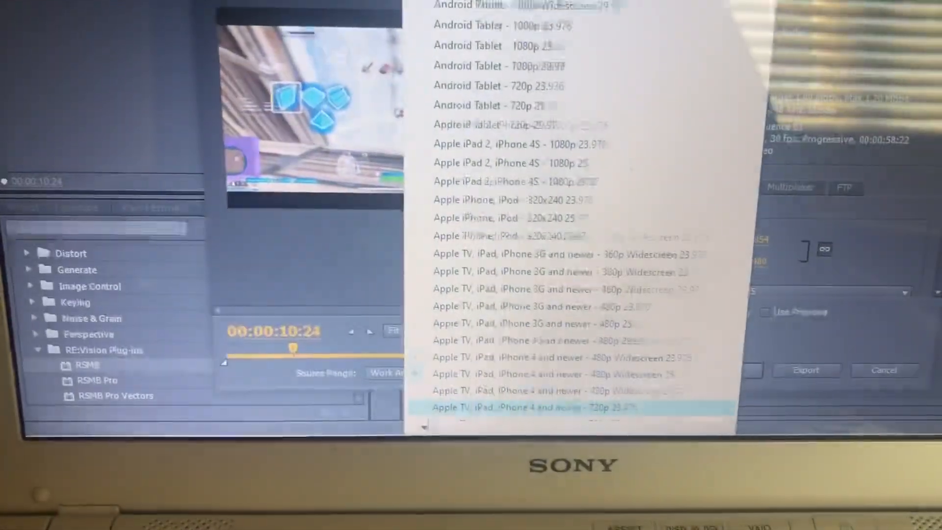
Scroll the Export Settings preset list to reach the basic video settings at 29.97 fps
scroll("down", 3)
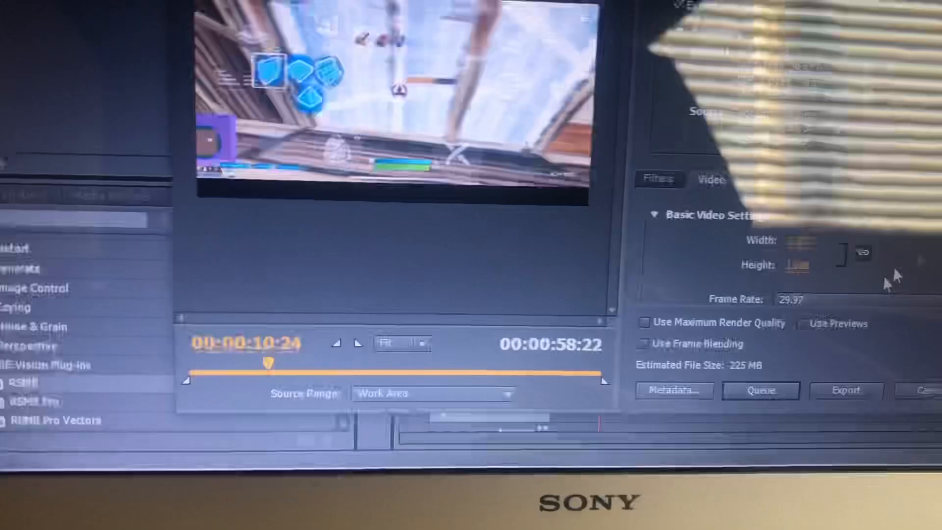
Set the 1080p 60 fps export to VBR 1-pass with ~10.84 Mbps target and 20 Mbps maximum bitrate, estimating 77 MB
left_click(708, 351)
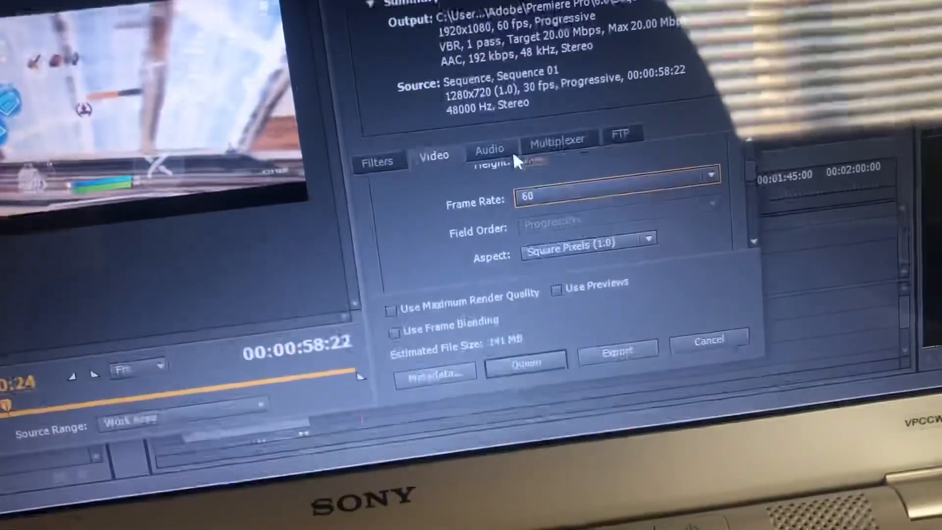
left_click(489, 150)
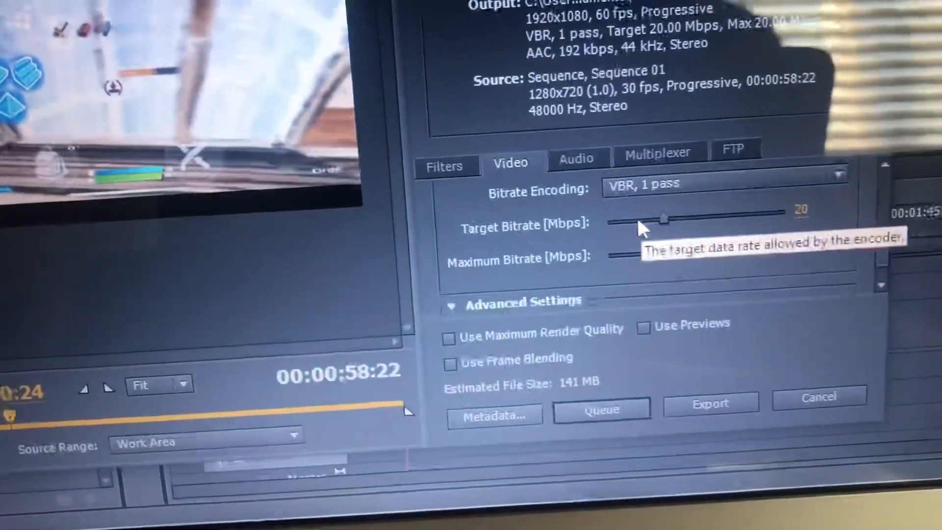
left_click_drag(664, 219, 629, 208)
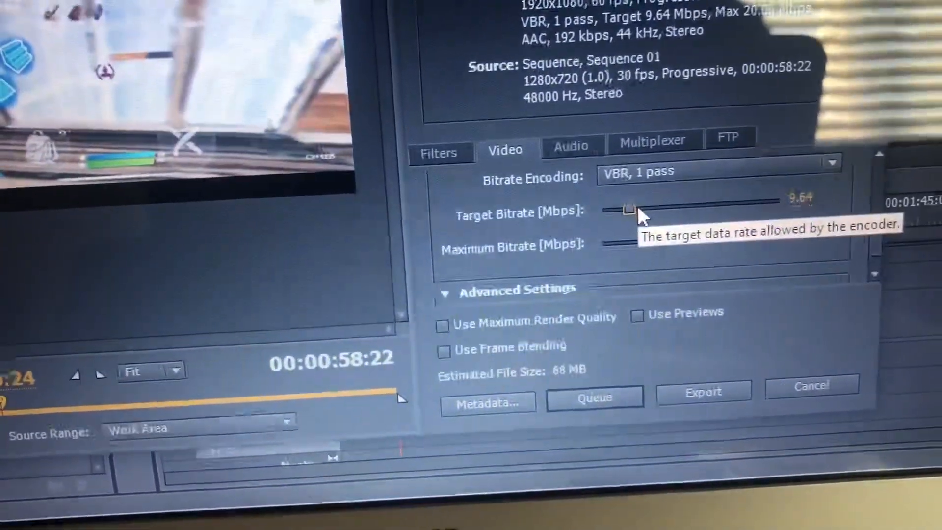
left_click_drag(630, 208, 654, 170)
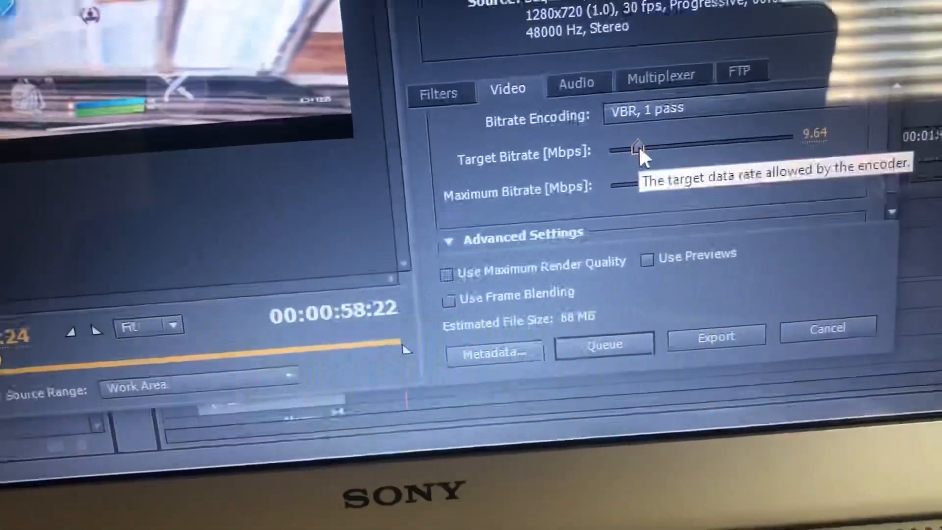
left_click_drag(636, 147, 646, 114)
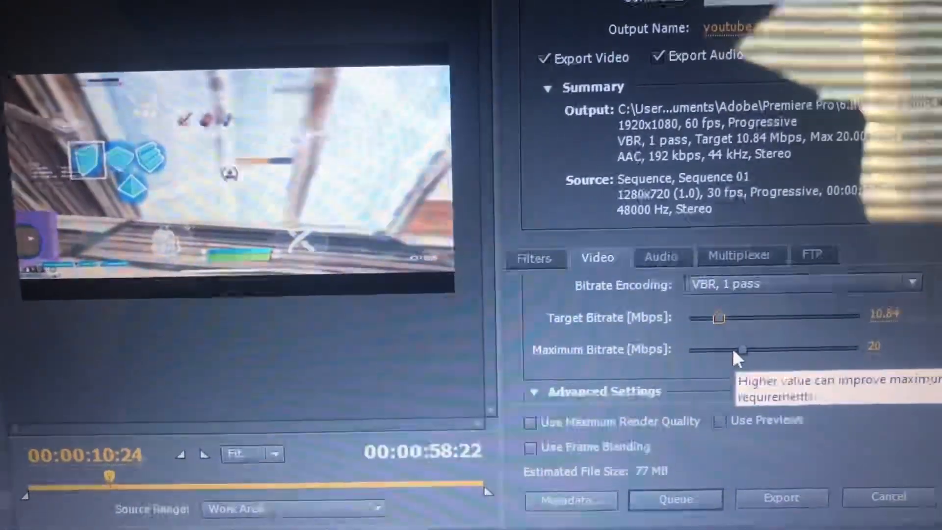
left_click_drag(743, 349, 724, 271)
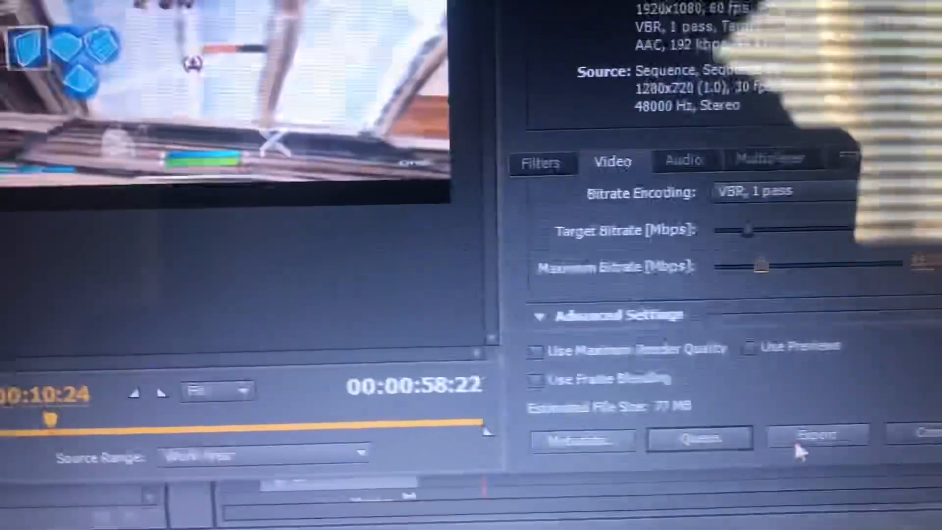
Export the sequence to a video file and let encoding finish
left_click(817, 434)
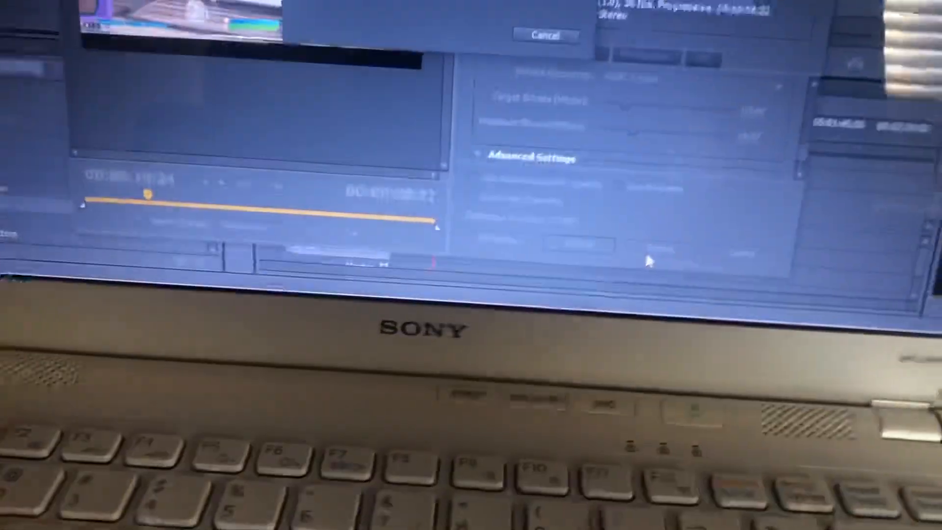
left_click(718, 410)
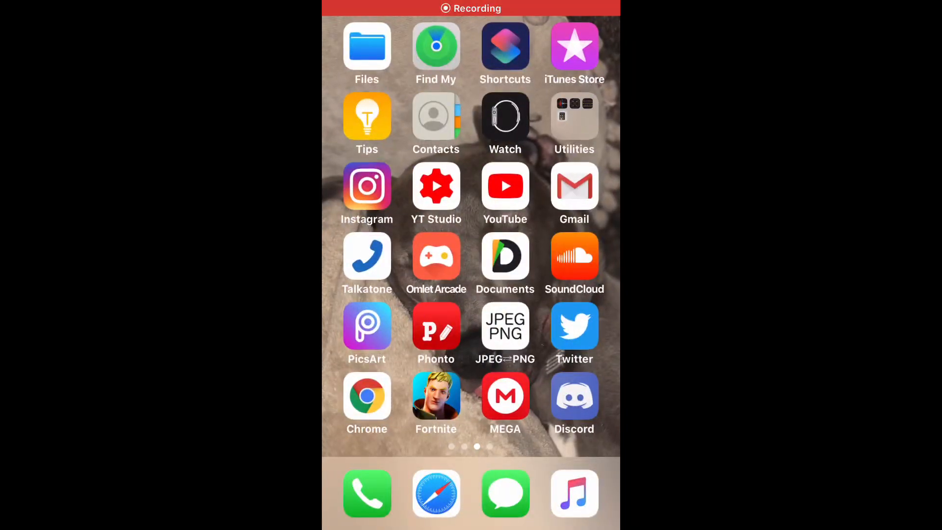
In MEGA, save stat.mp4 from the MEGAsync Uploads folder to the iPhone's Photos
left_click(504, 395)
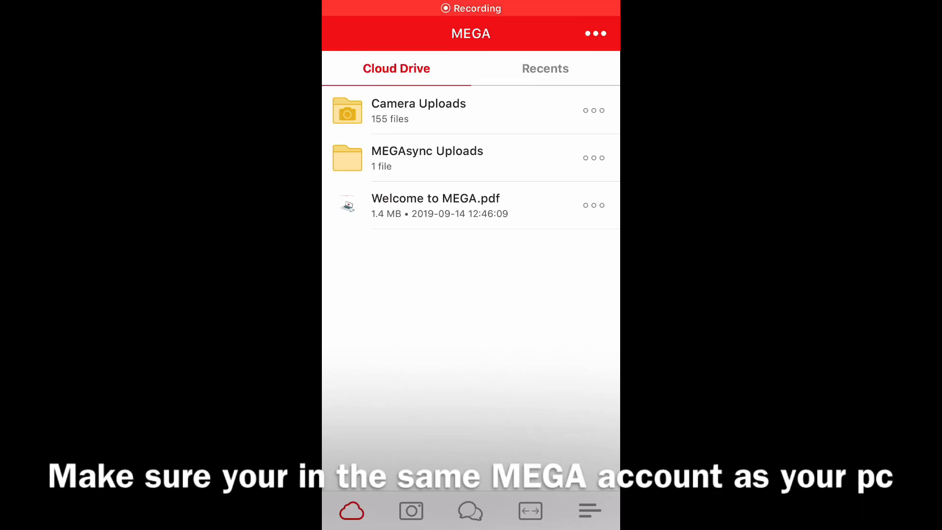
left_click(427, 158)
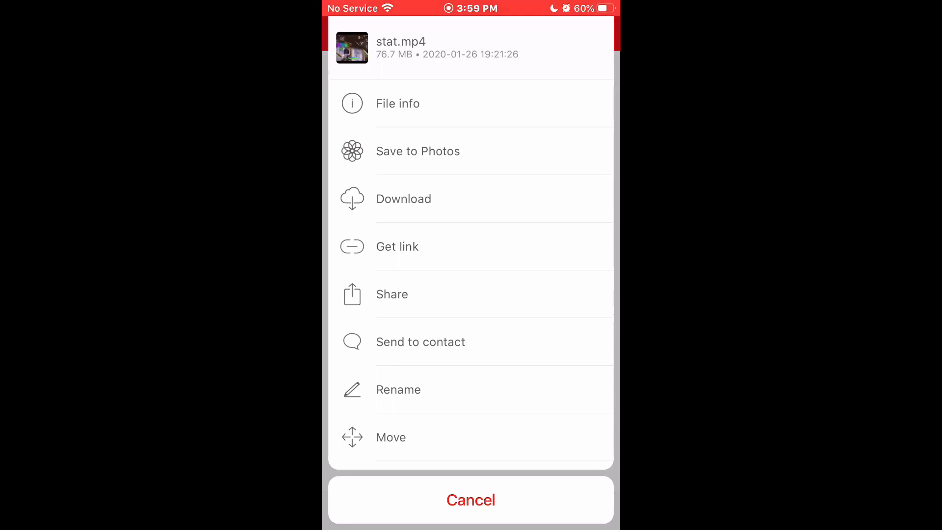
left_click(418, 151)
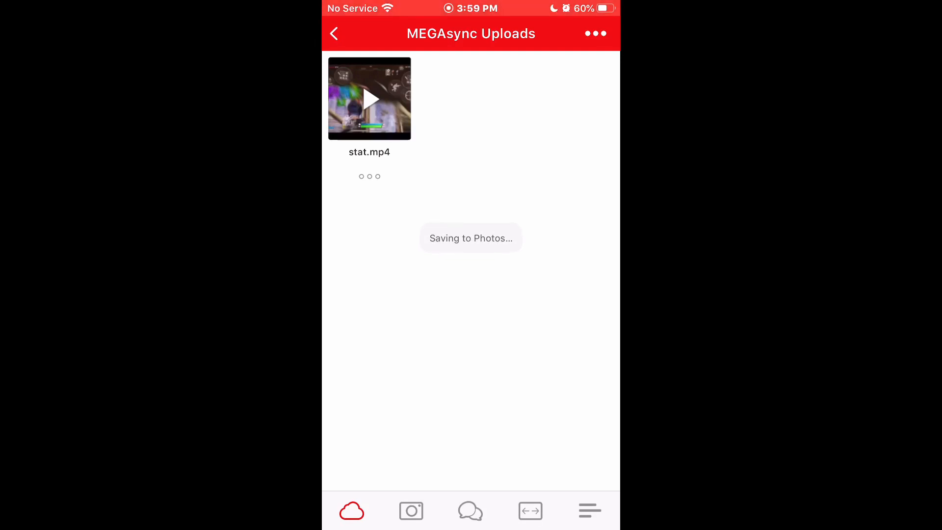
Switch over to Photos and view the saved stat.mp4 clip in the Recents album
left_click(531, 510)
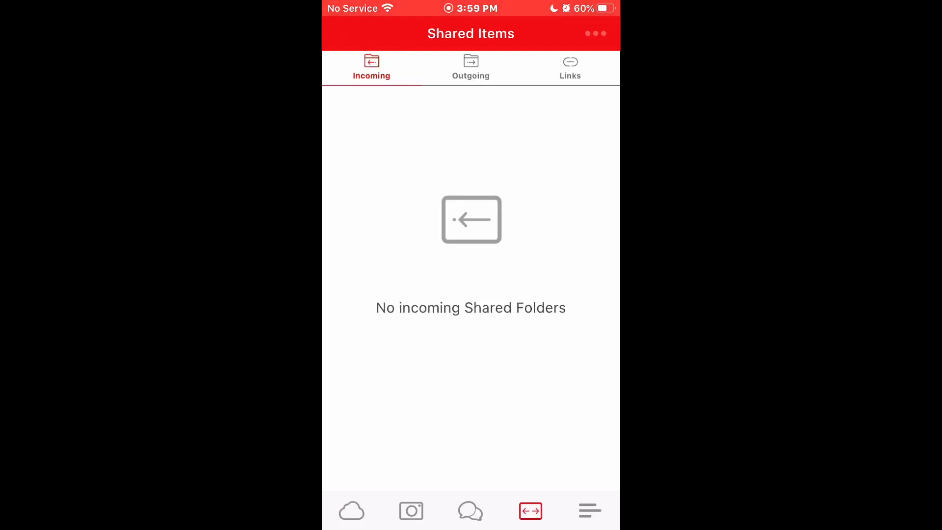
left_click(588, 510)
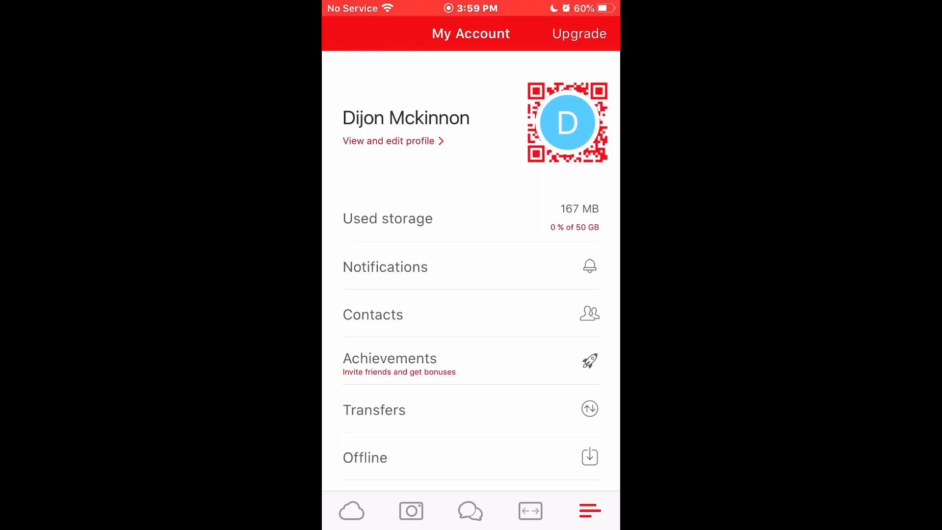
left_click(374, 410)
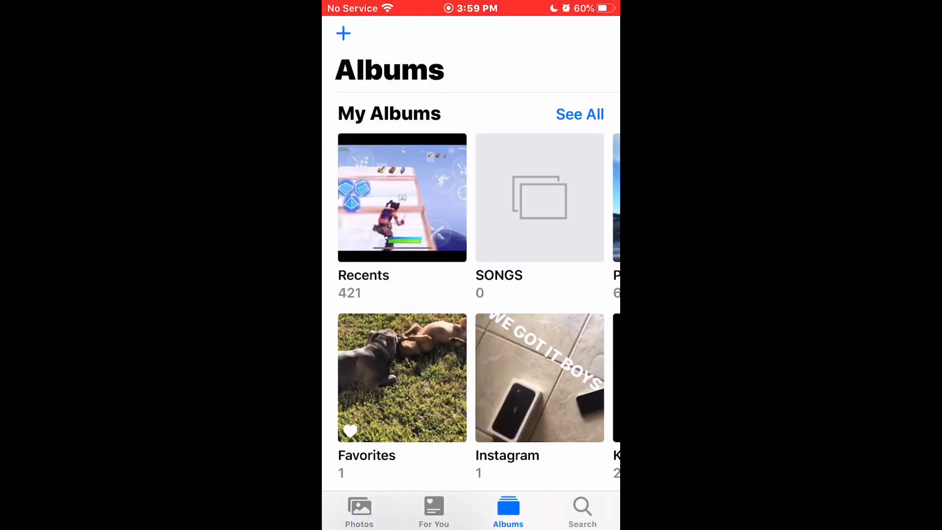
left_click(402, 197)
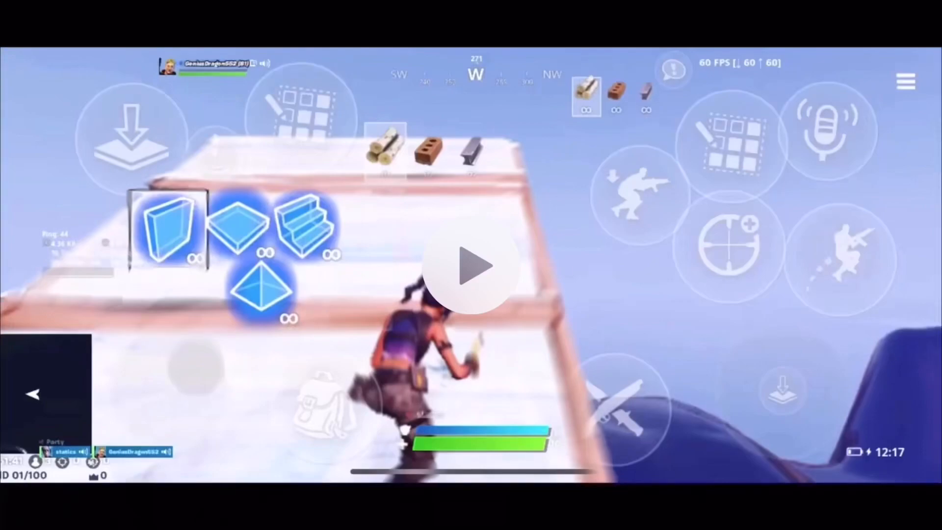